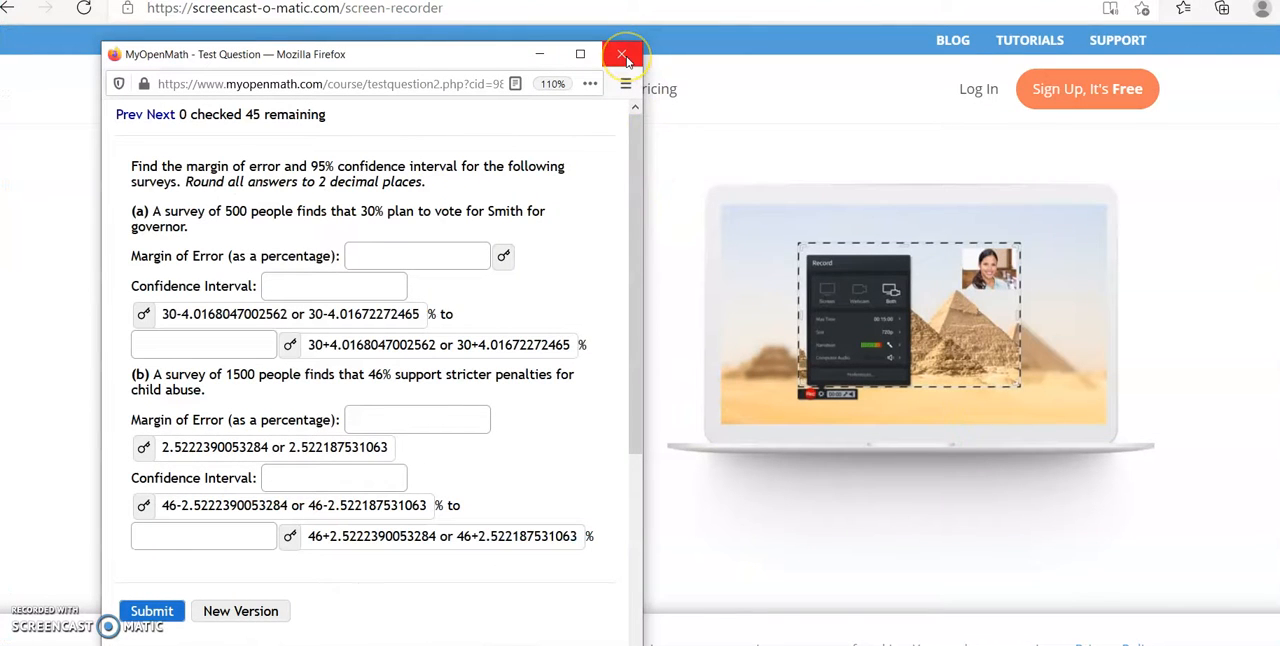
mouse_move(293, 260)
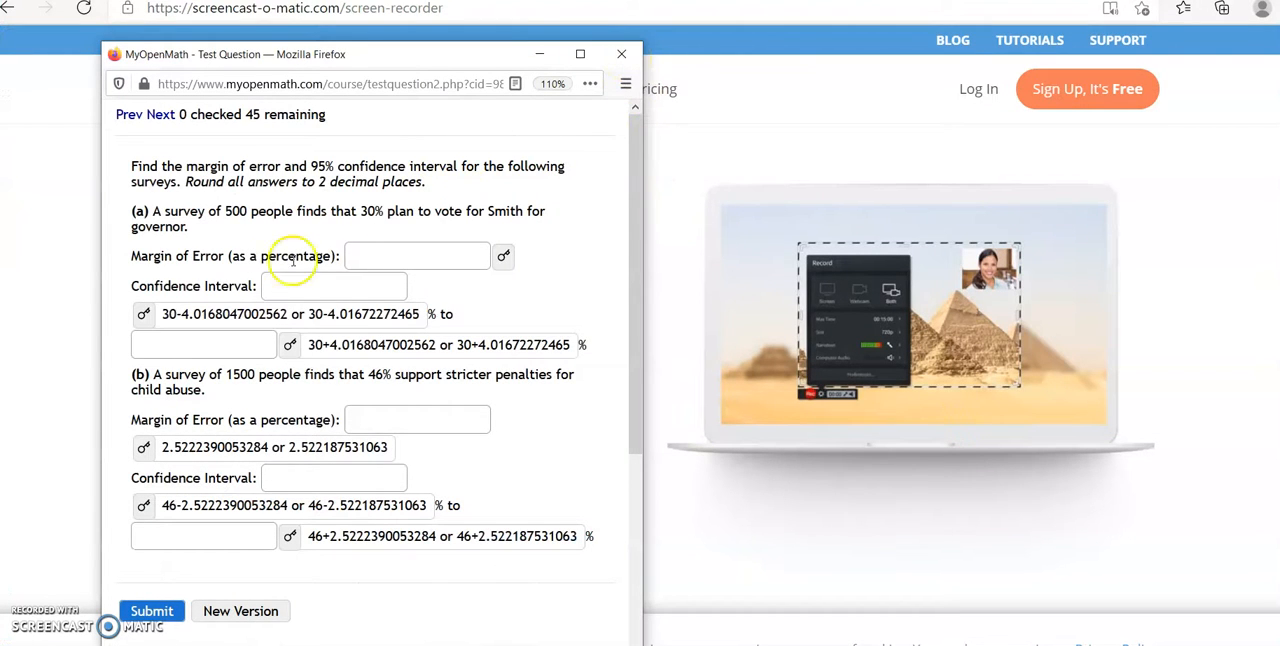
mouse_move(176, 128)
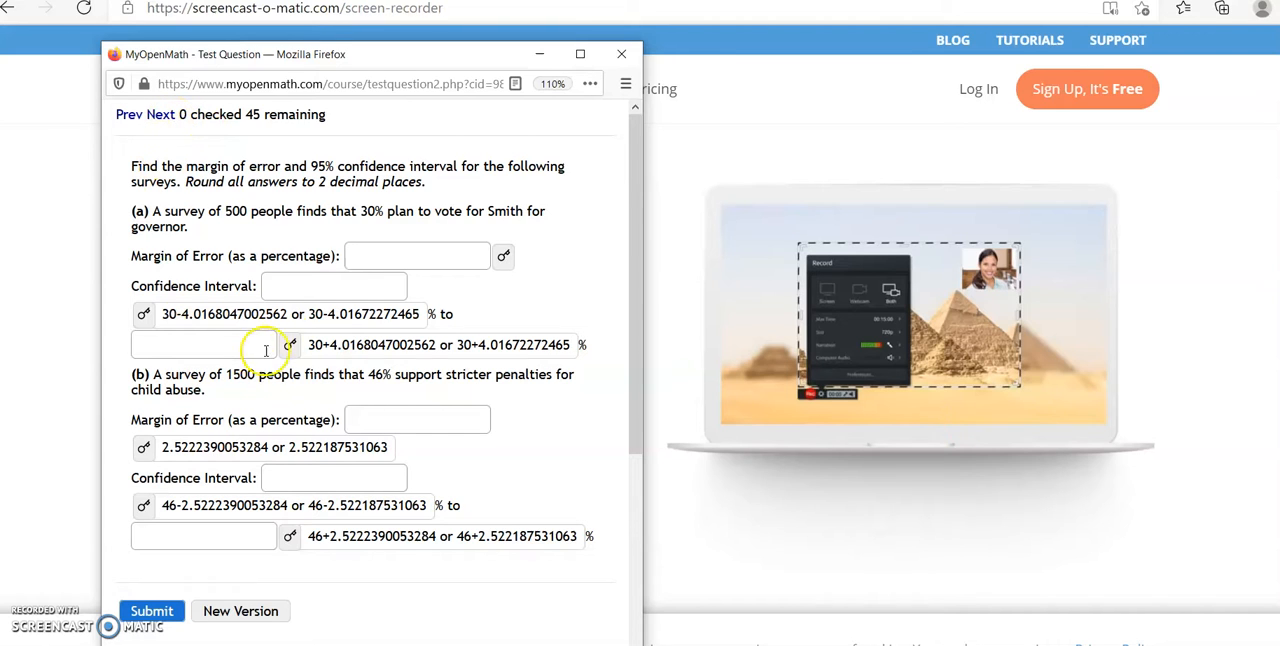
mouse_move(355, 465)
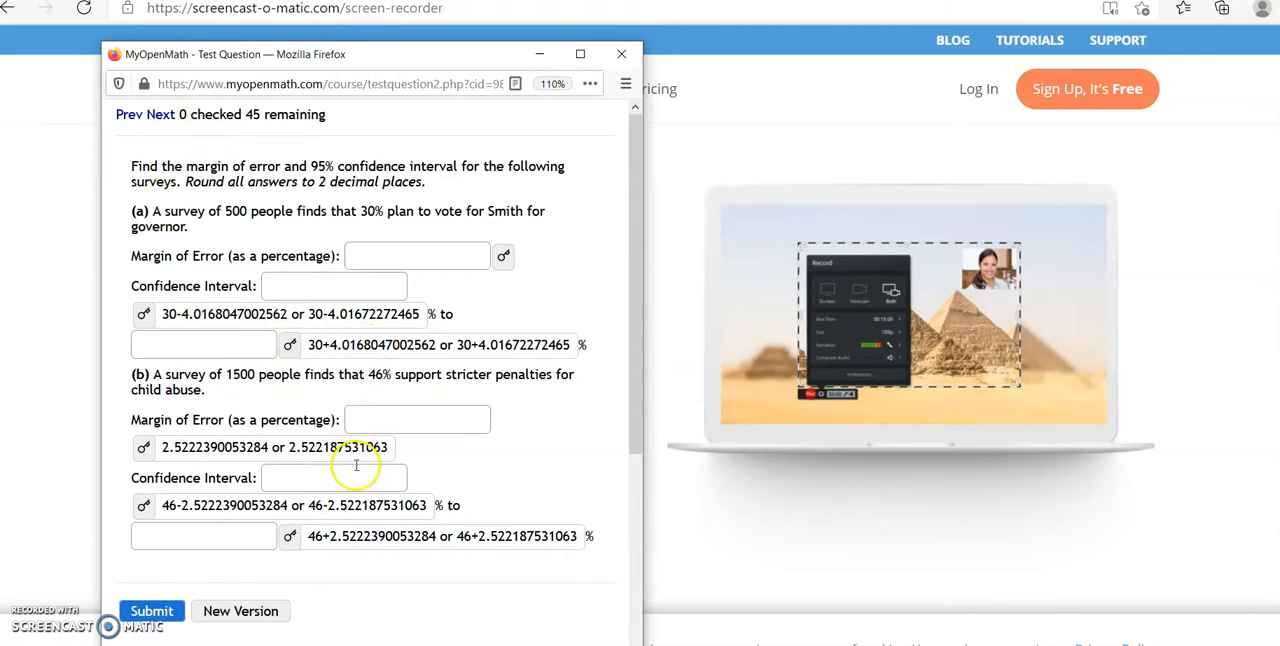
mouse_move(285, 522)
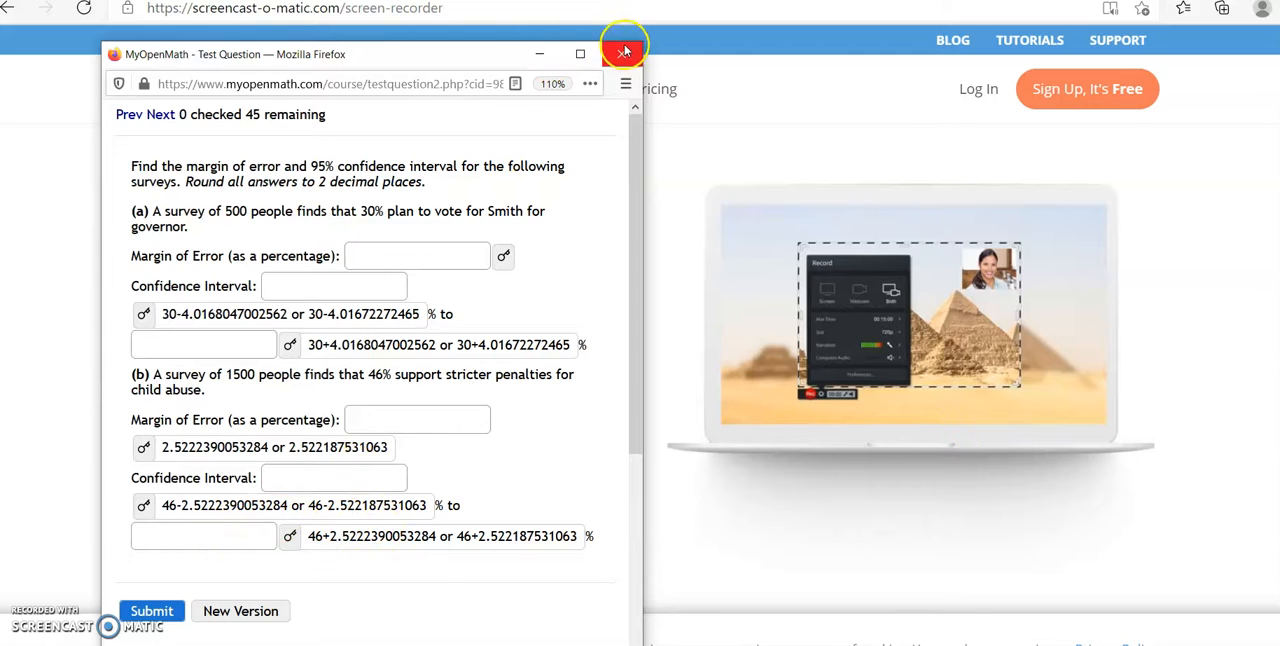
mouse_move(623, 54)
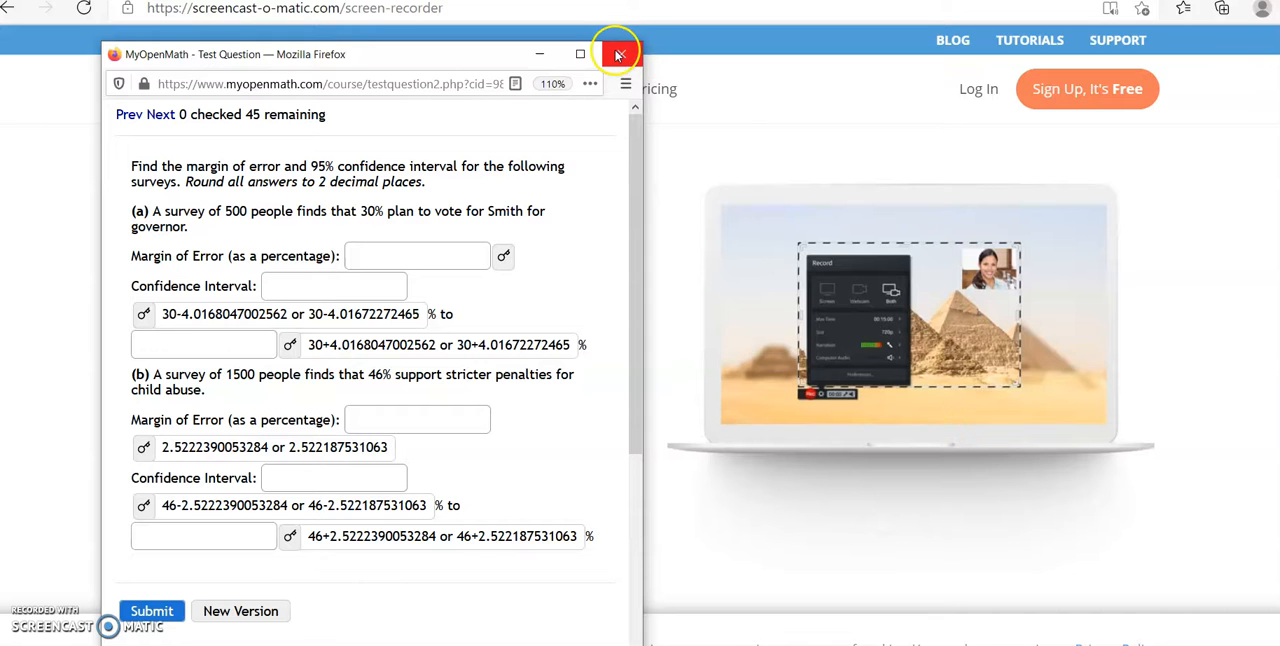
Close the broken question's preview popup and scroll to the Chapter 8 assessment list.
left_click(617, 54)
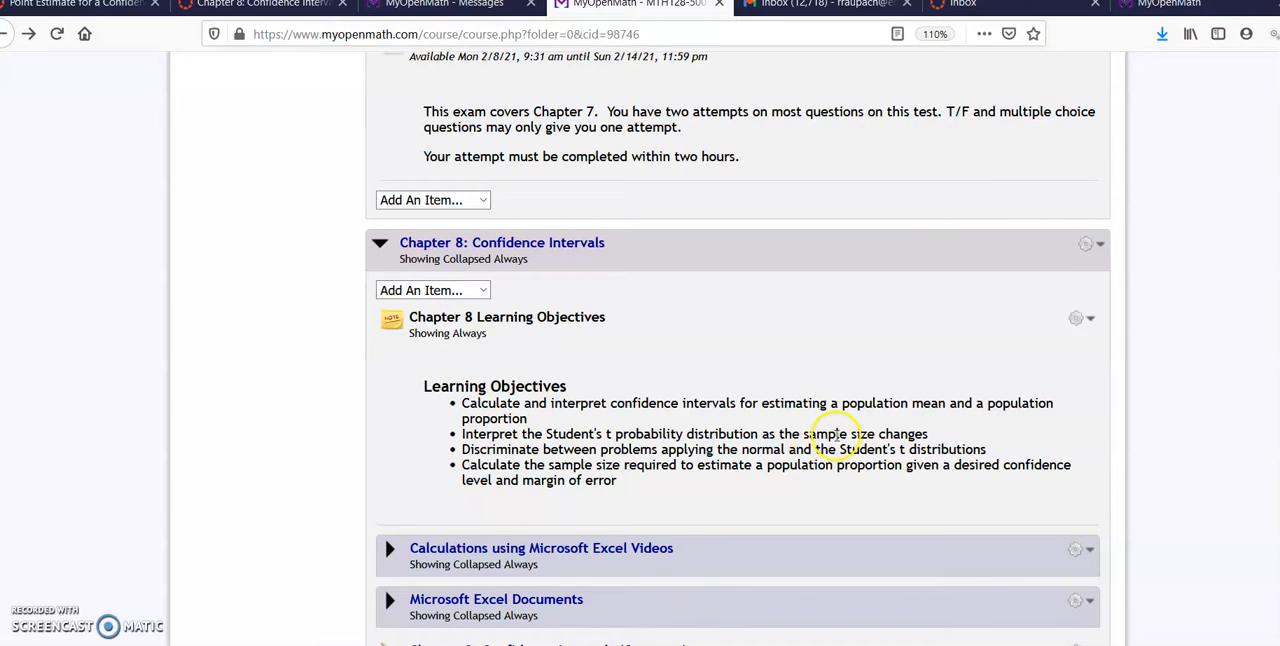
scroll("down", 3)
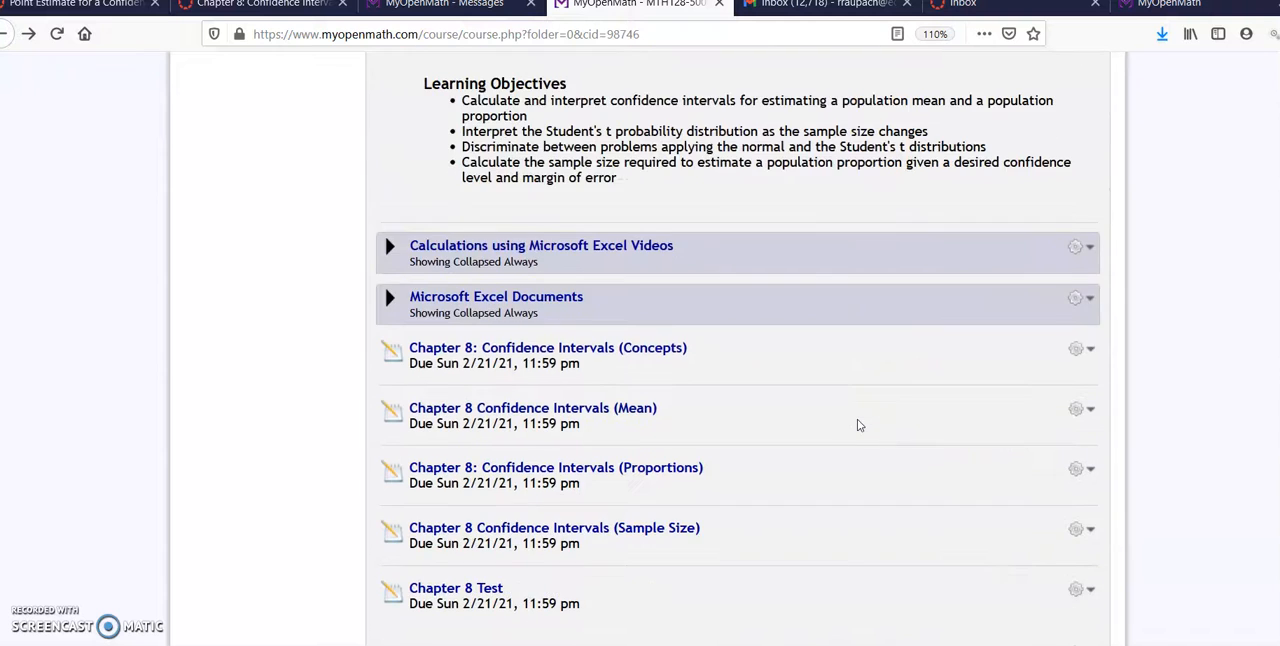
scroll("down", 3)
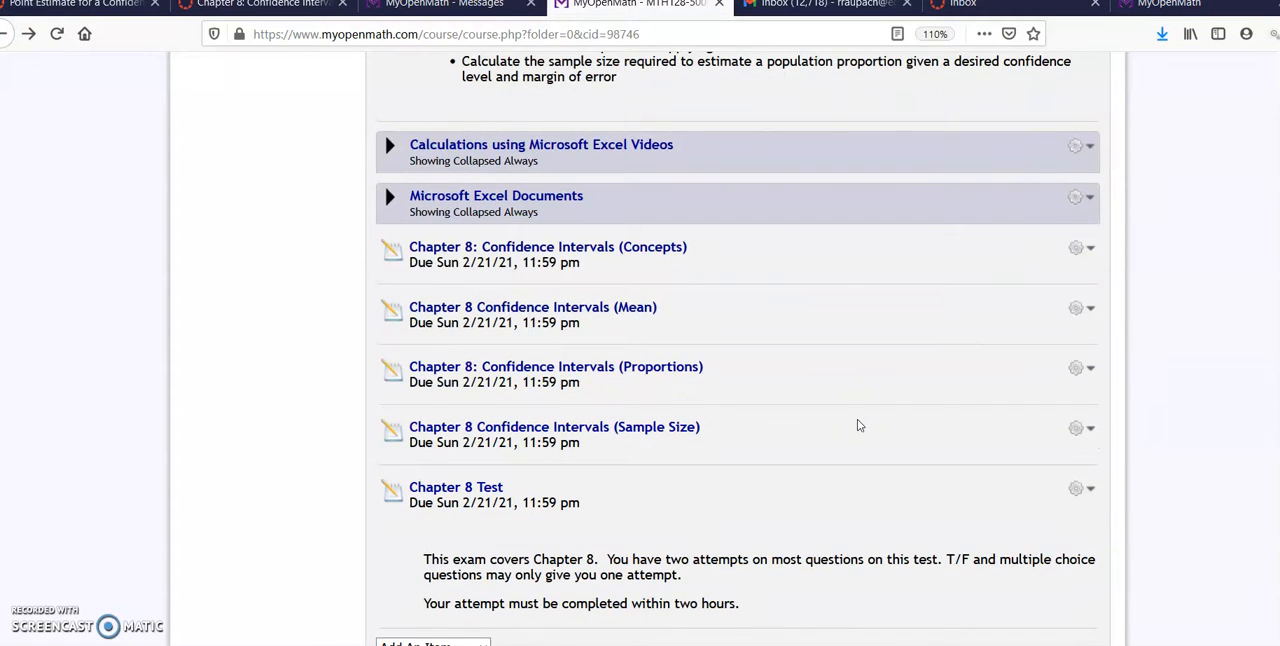
scroll("up", 3)
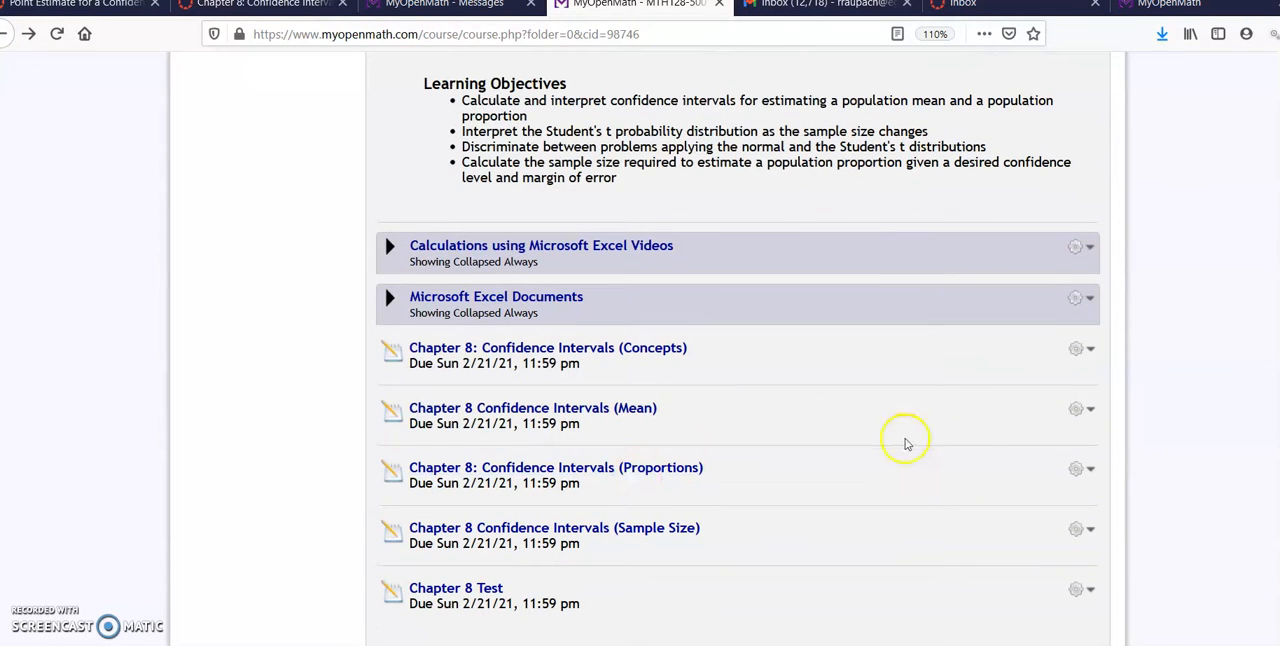
mouse_move(1072, 440)
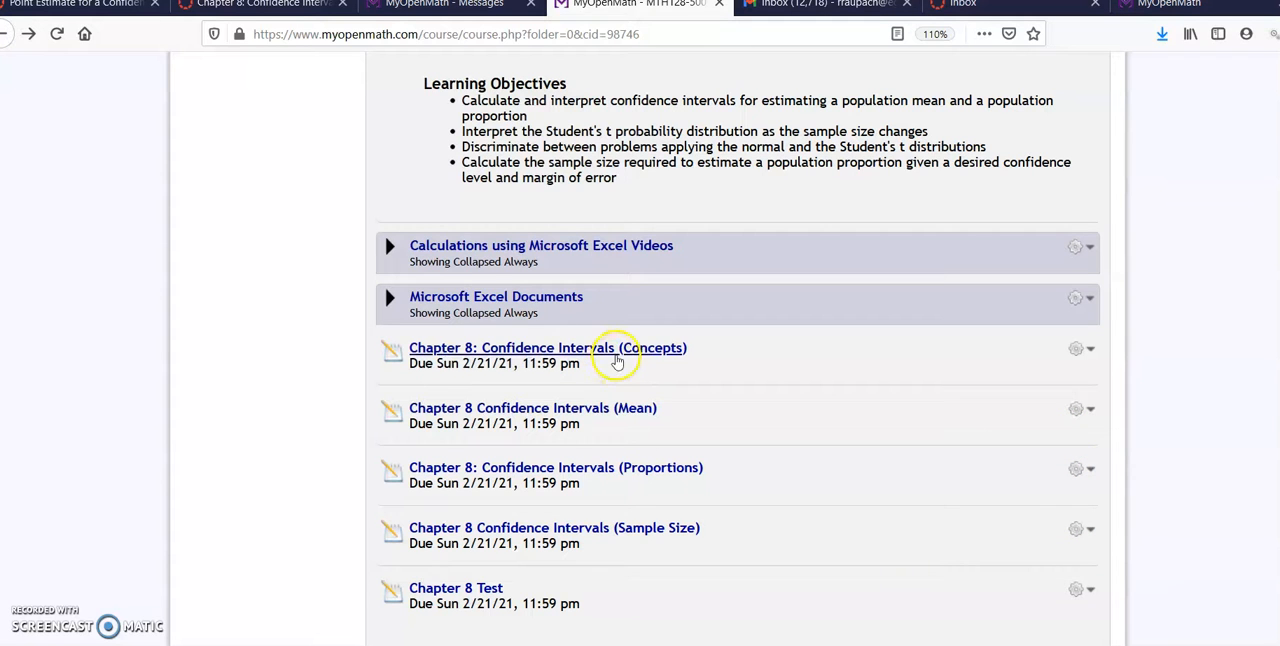
mouse_move(611, 418)
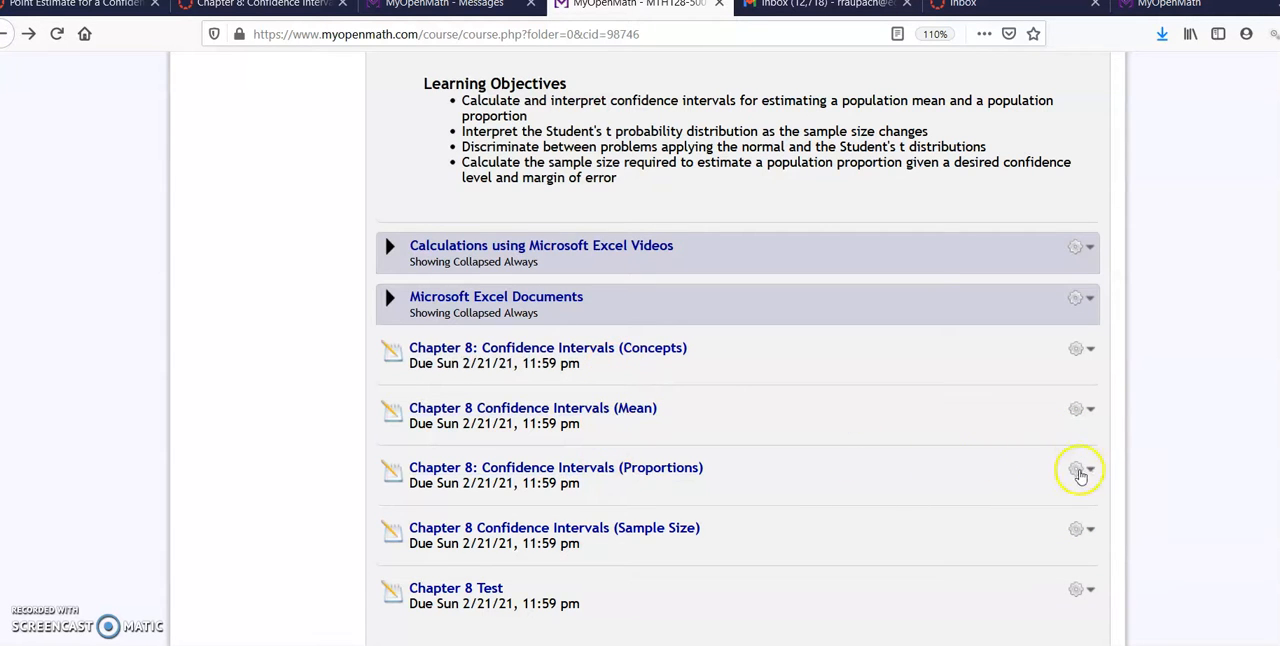
Open Add/Remove Questions for Confidence Intervals (Proportions) and bring up Q2-1's Action menu.
left_click(1076, 470)
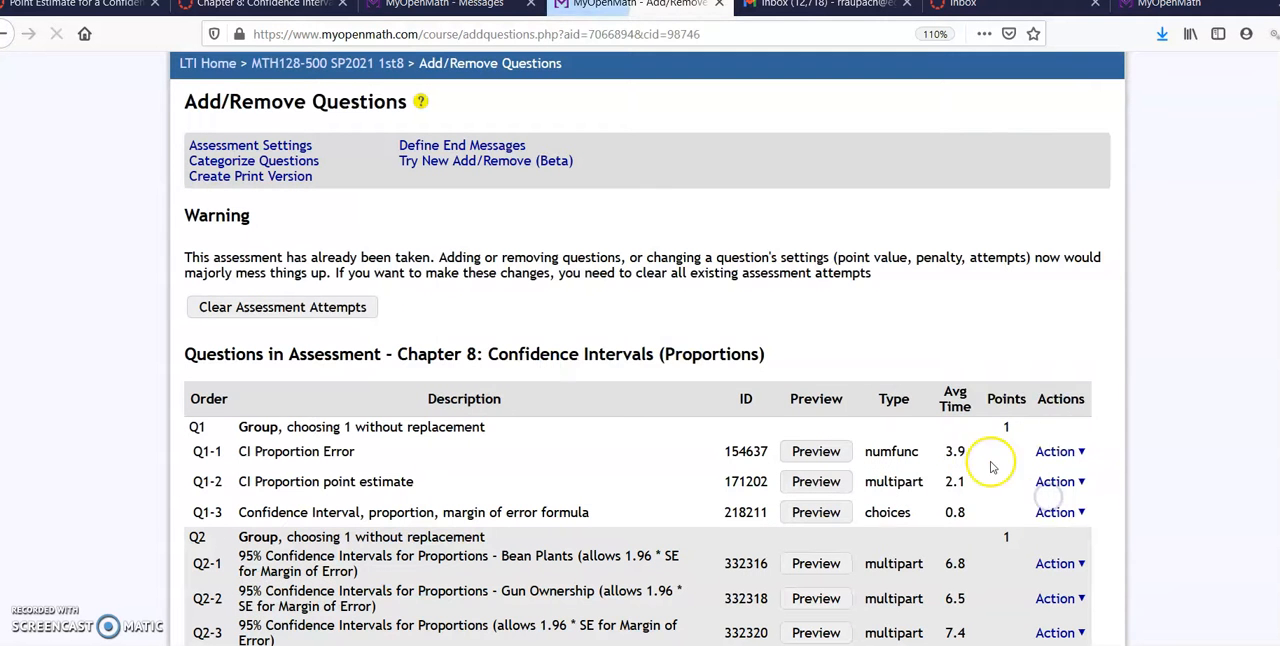
scroll("down", 3)
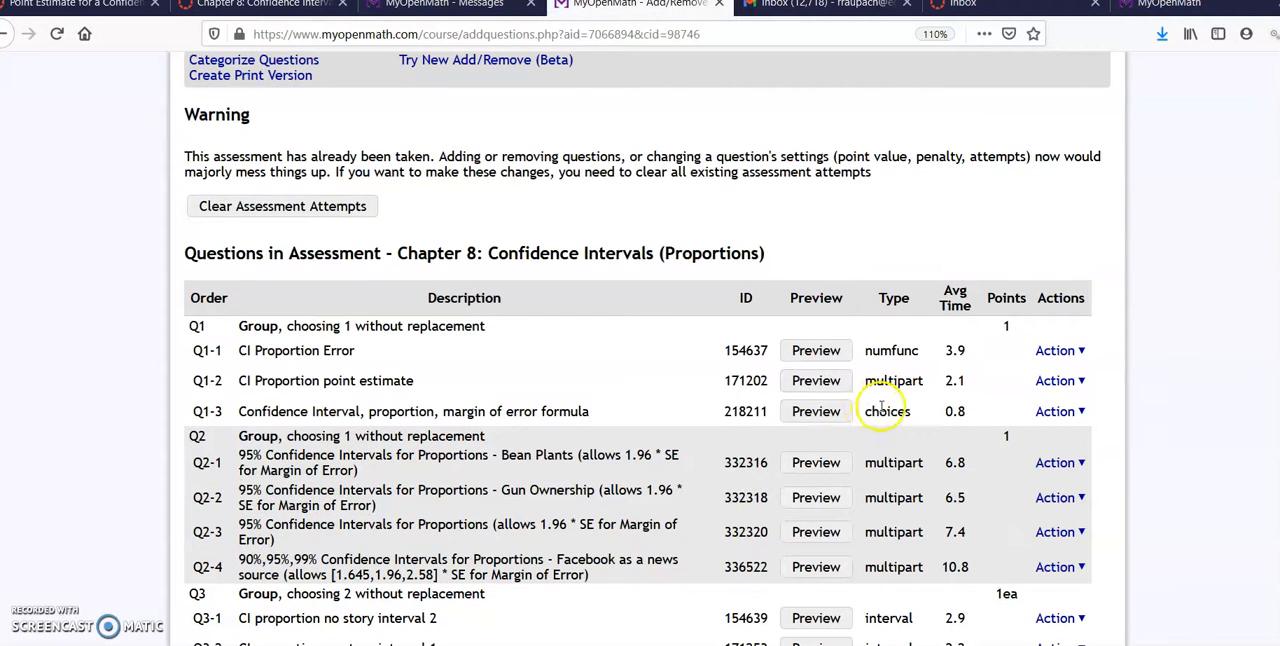
mouse_move(1060, 462)
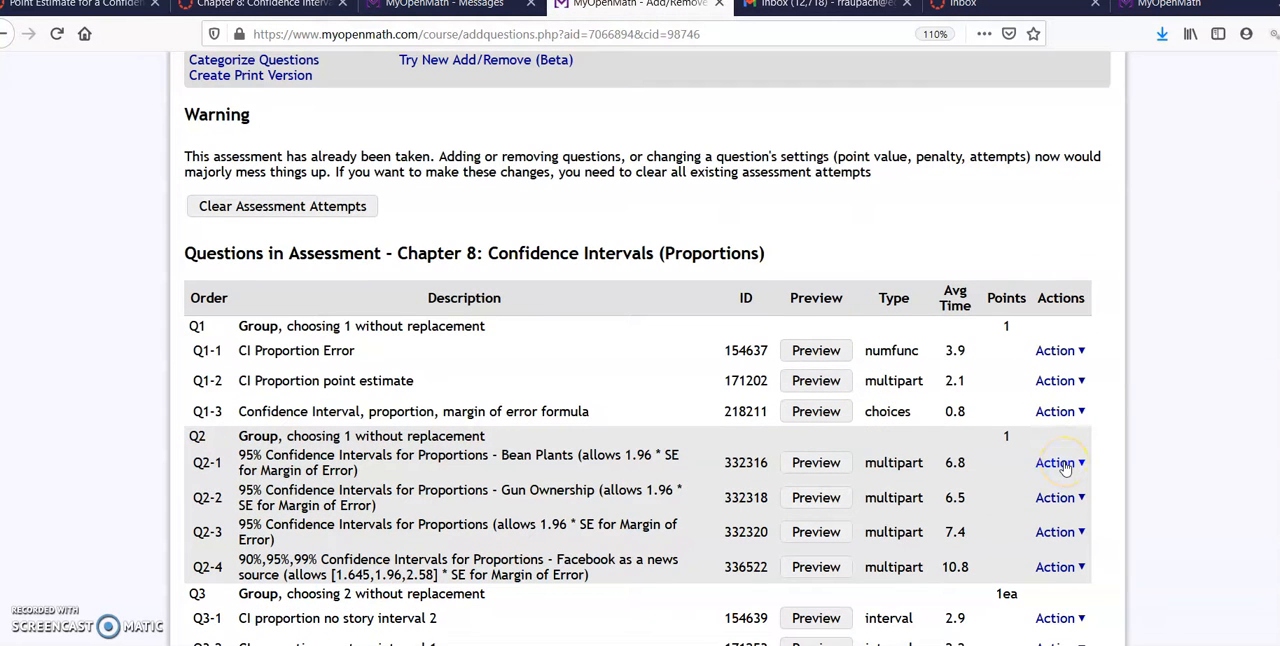
left_click(1059, 462)
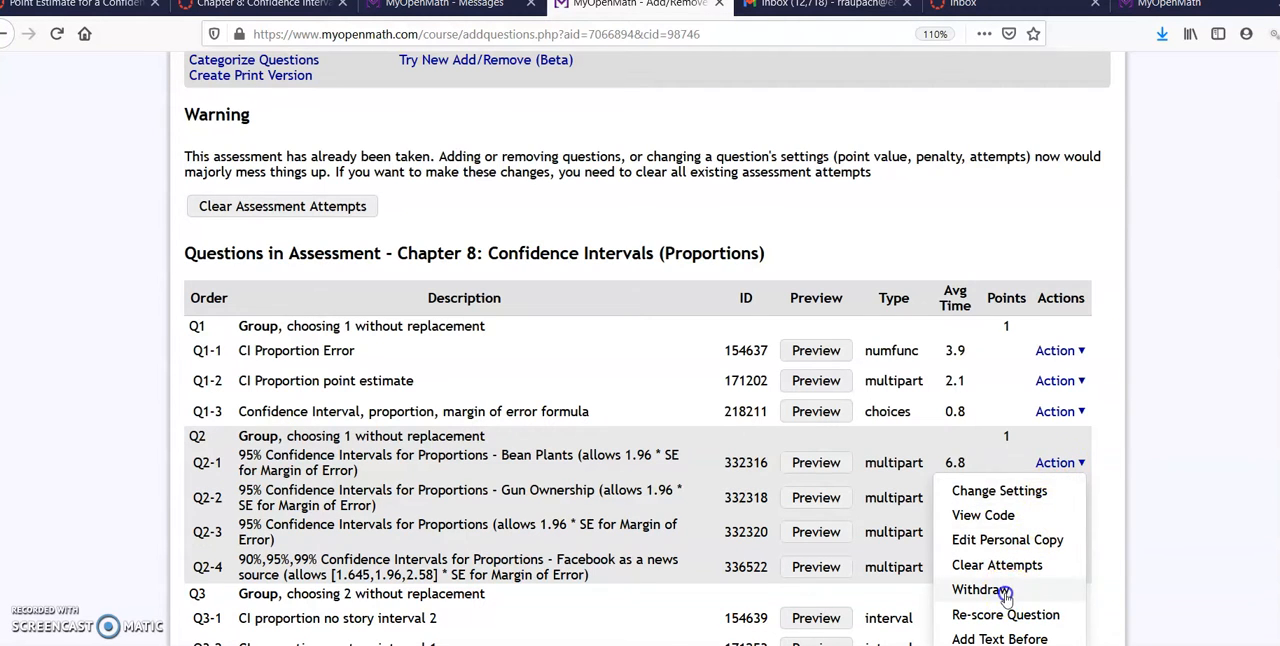
Withdraw Q2-1, setting all student scores to points possible for the whole group.
left_click(980, 589)
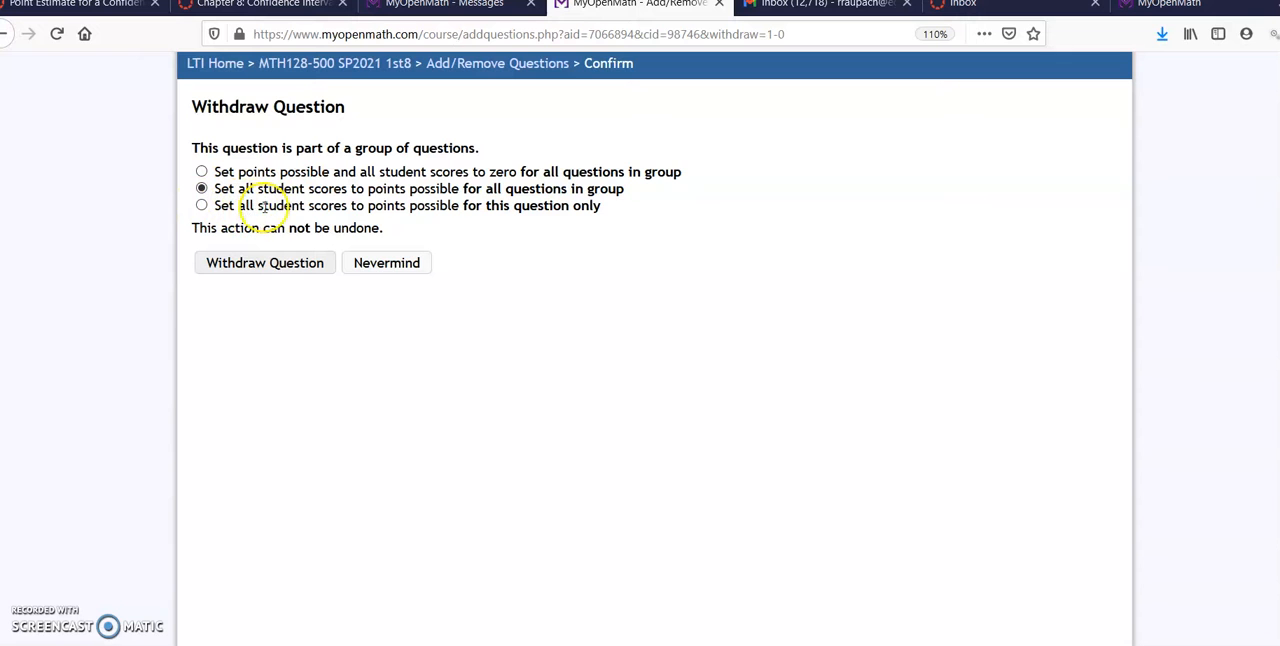
mouse_move(450, 205)
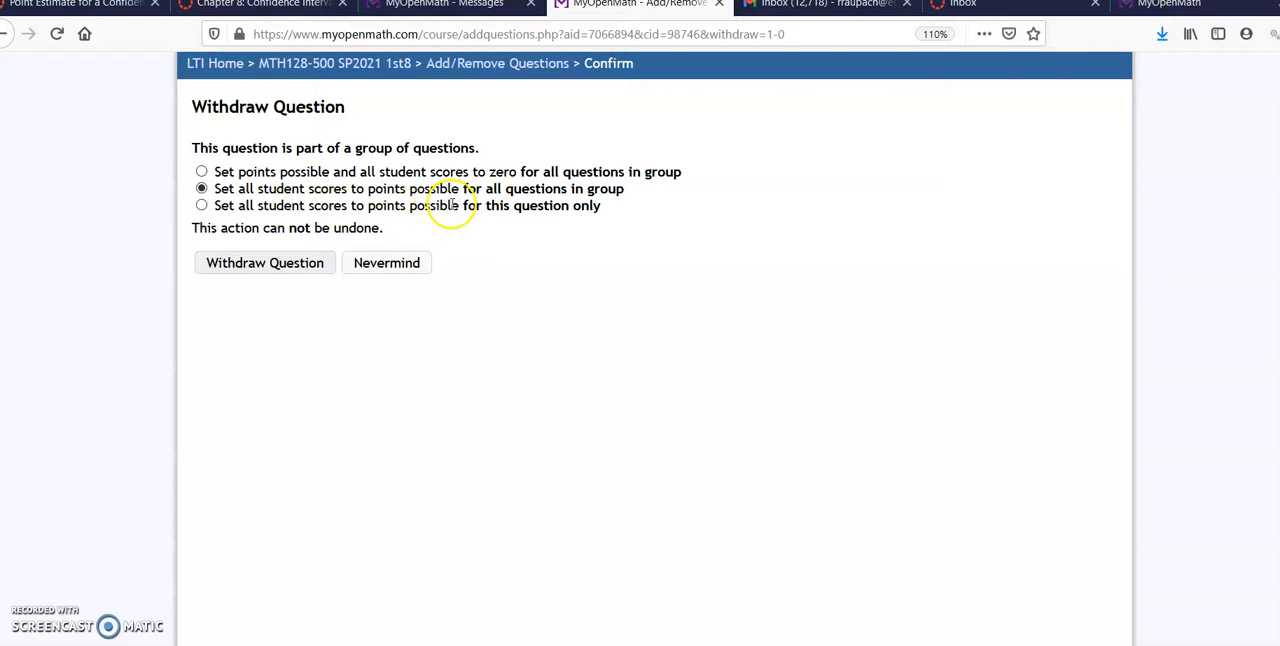
mouse_move(590, 192)
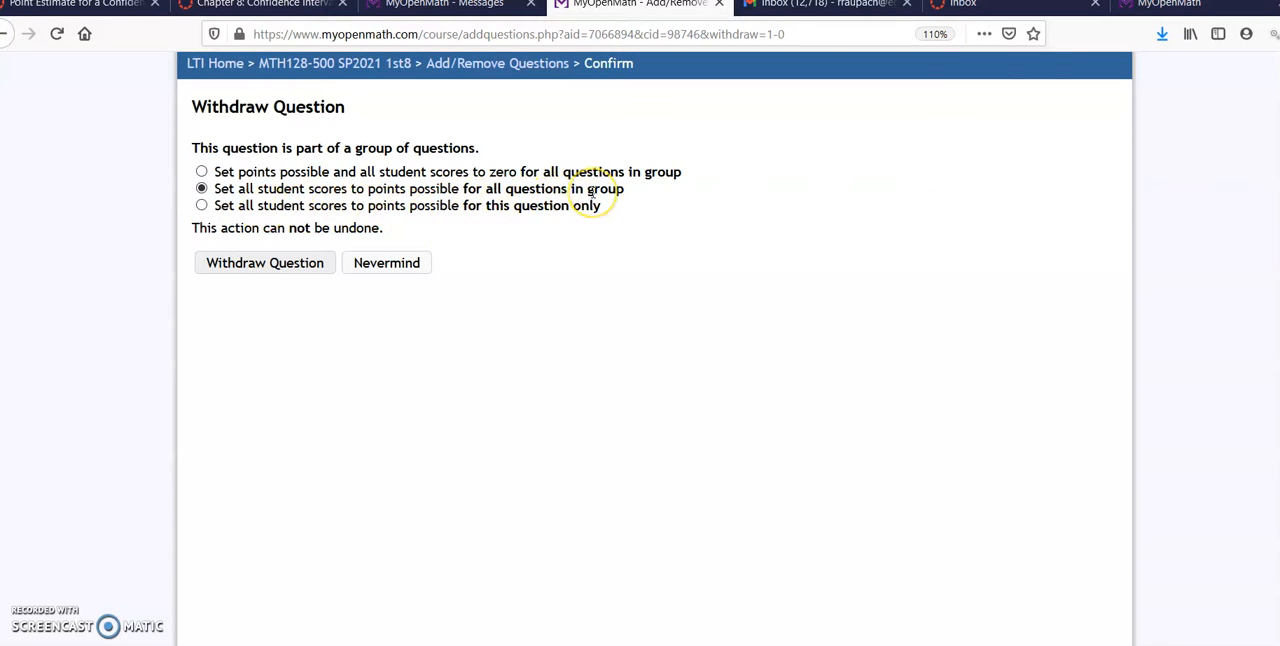
mouse_move(210, 171)
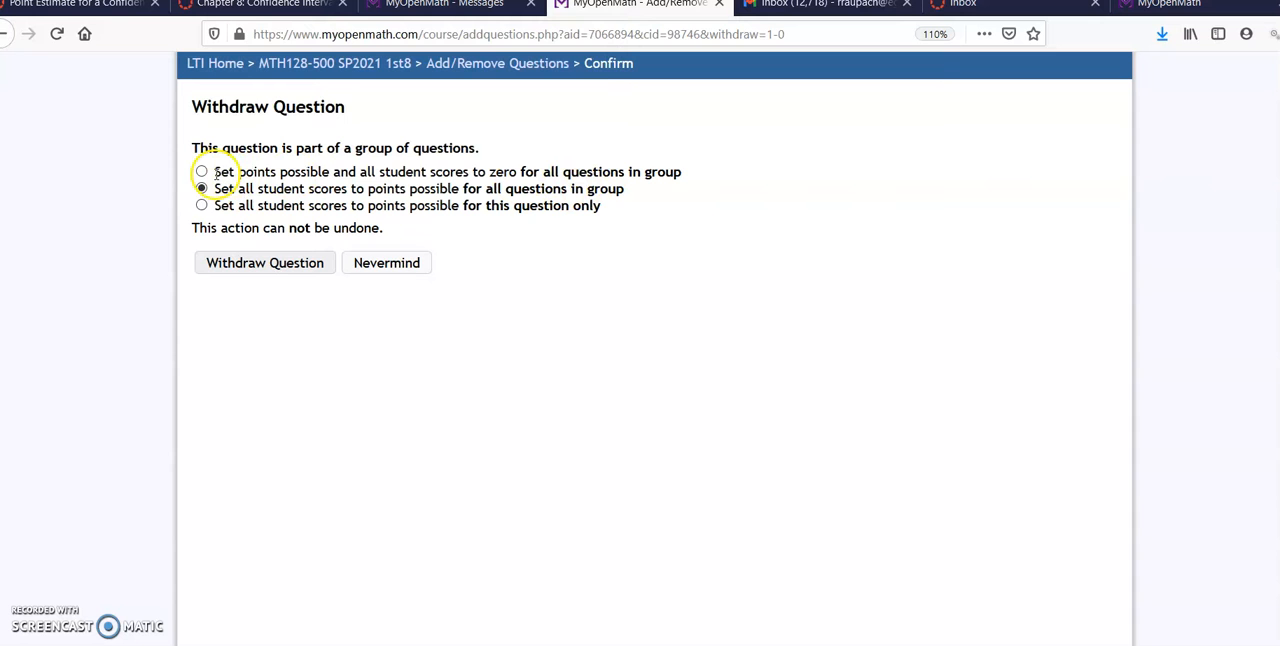
mouse_move(264, 262)
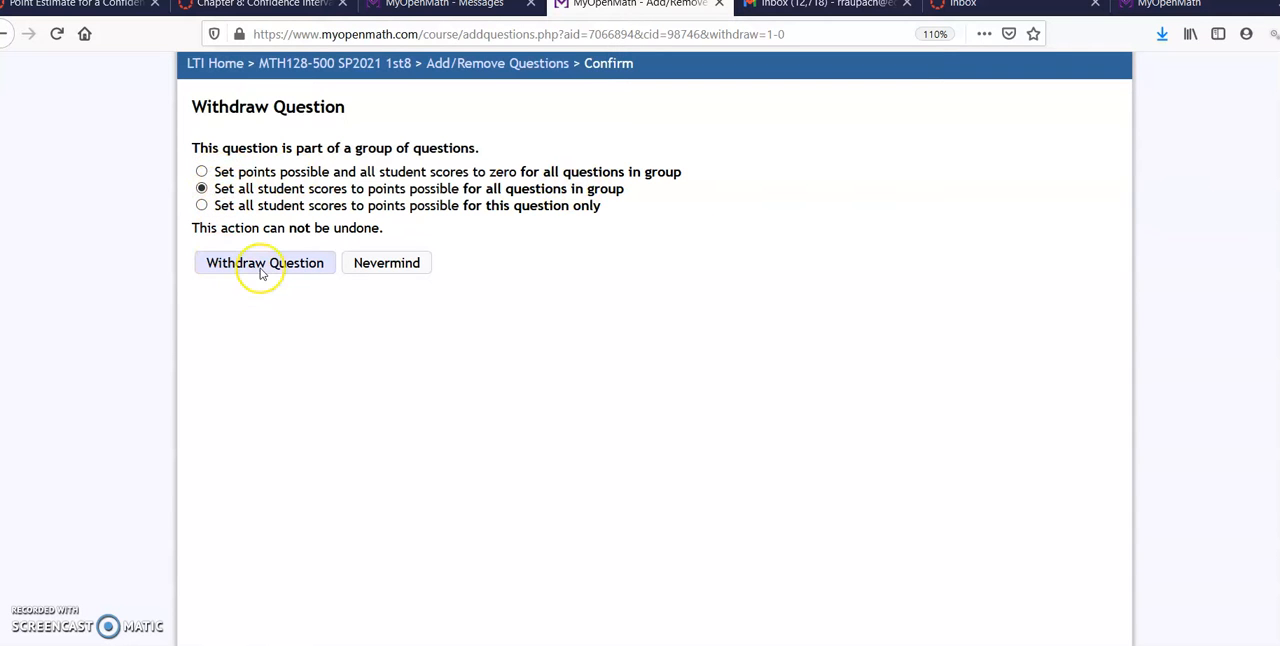
Confirm the full-credit withdrawal, check the struck-out Q2 rows, then switch to the other assessment's question list.
left_click(264, 262)
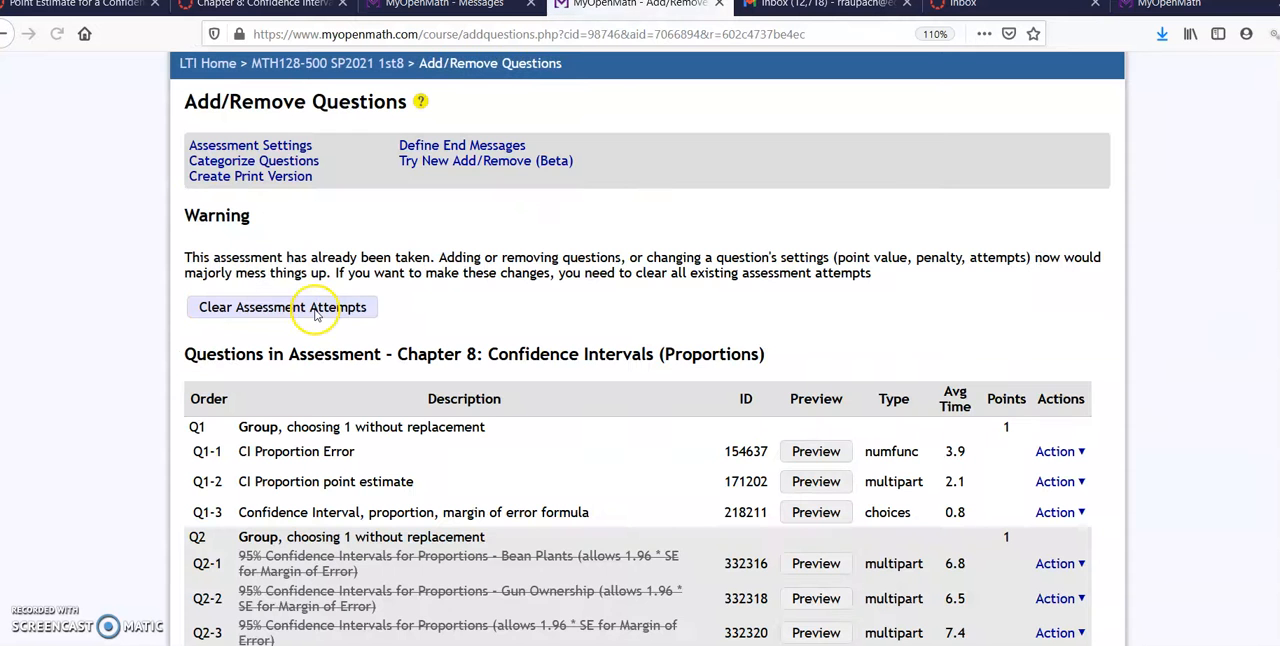
scroll("down", 3)
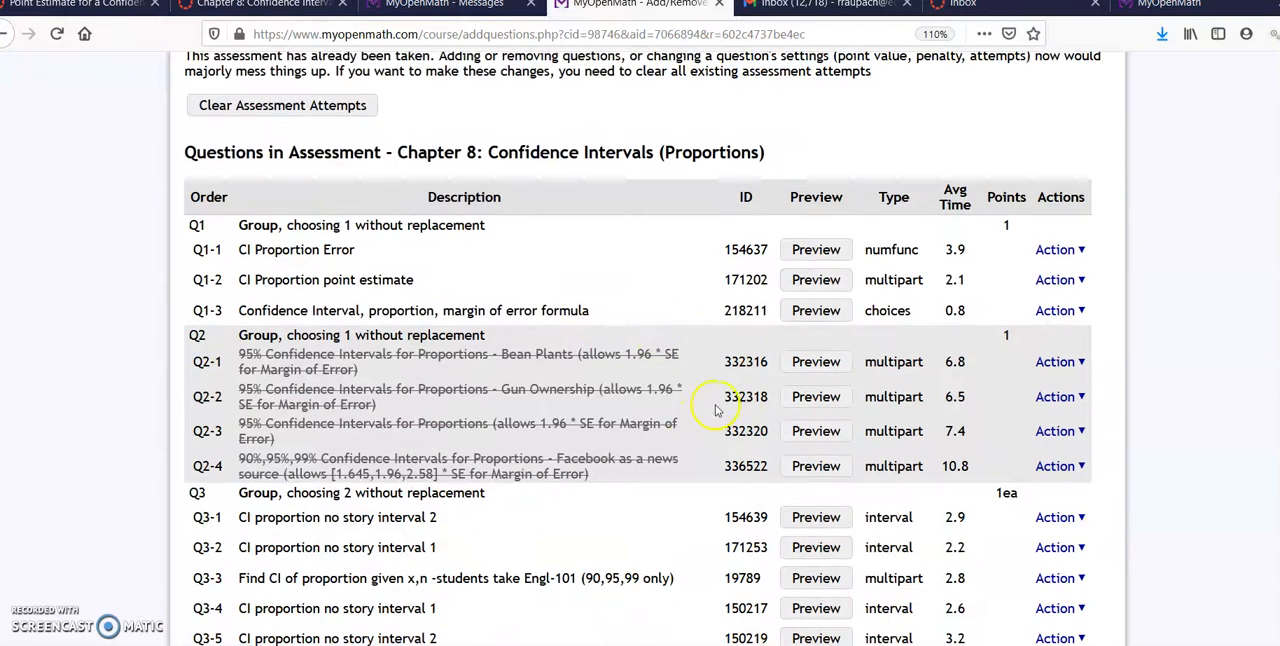
mouse_move(930, 440)
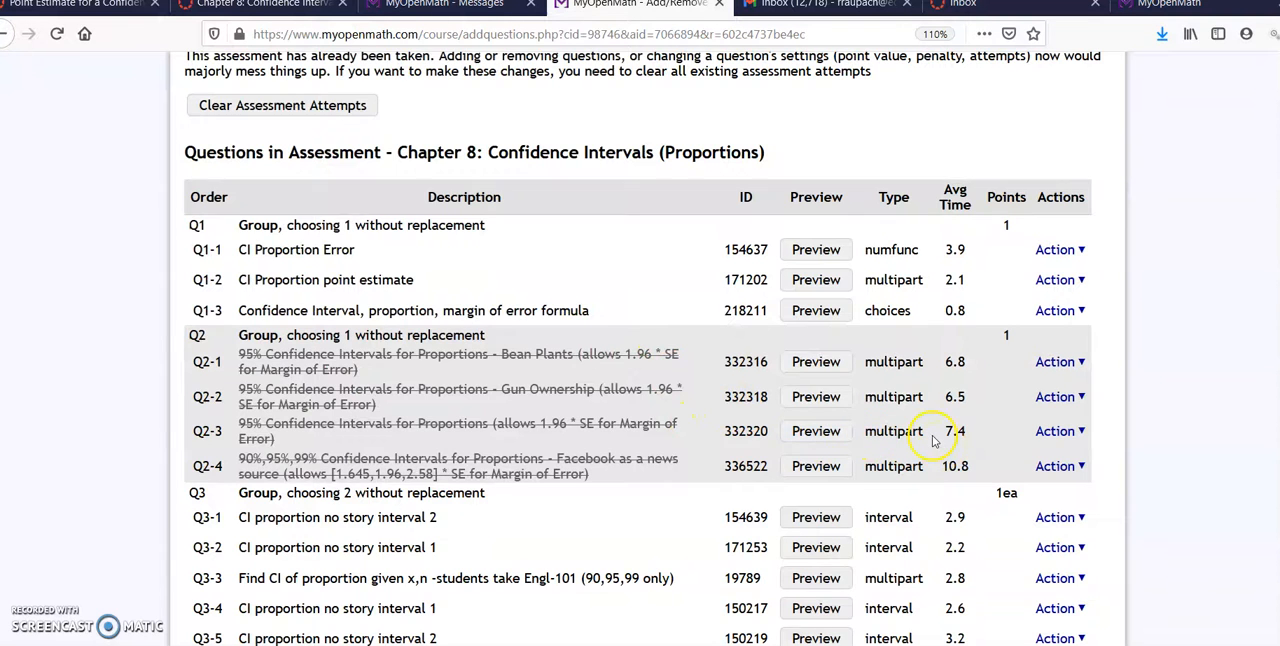
scroll("up", 3)
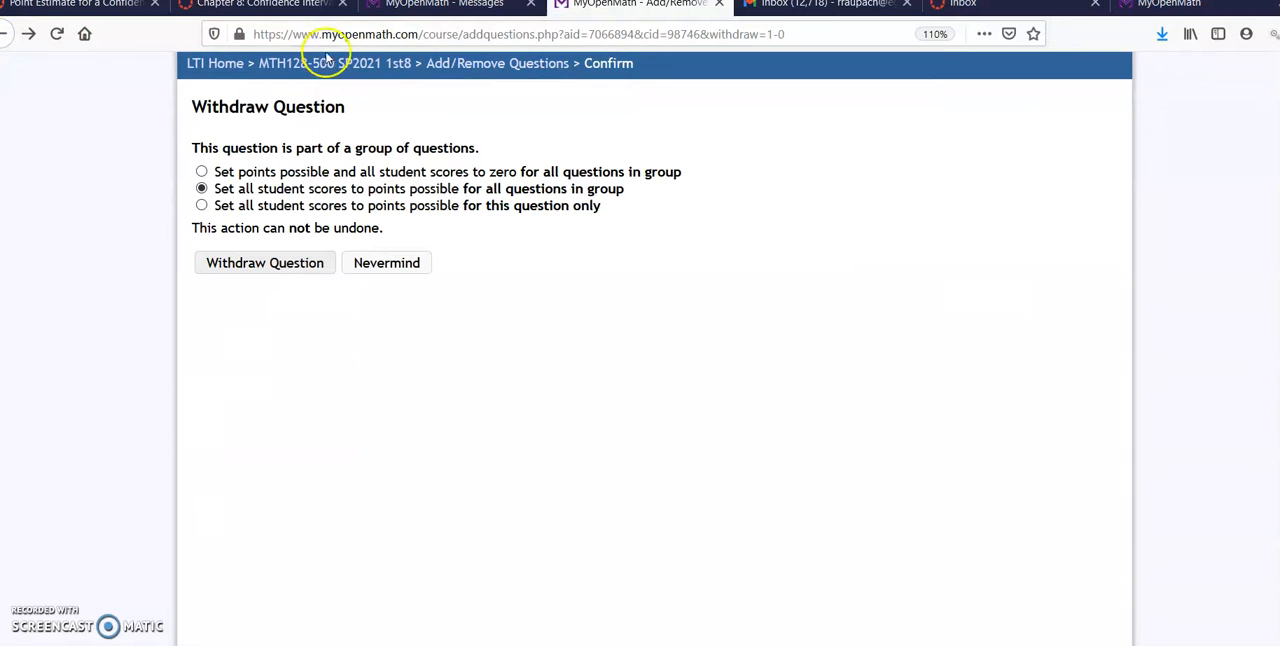
mouse_move(722, 12)
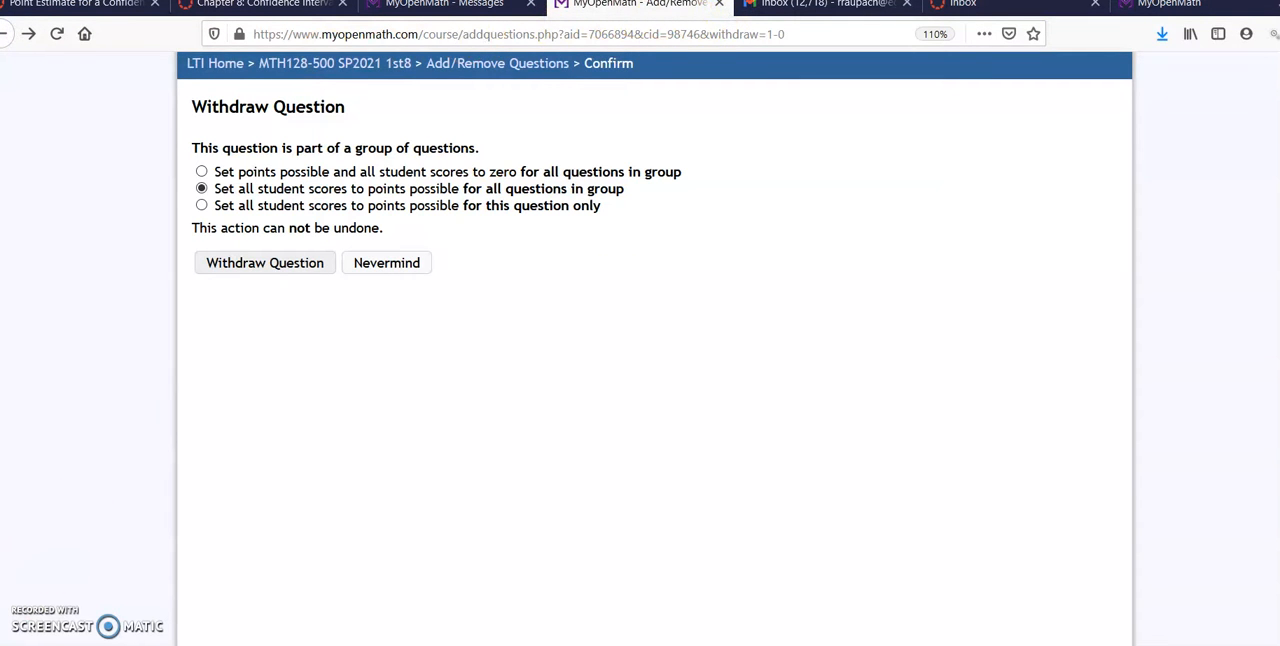
left_click(264, 262)
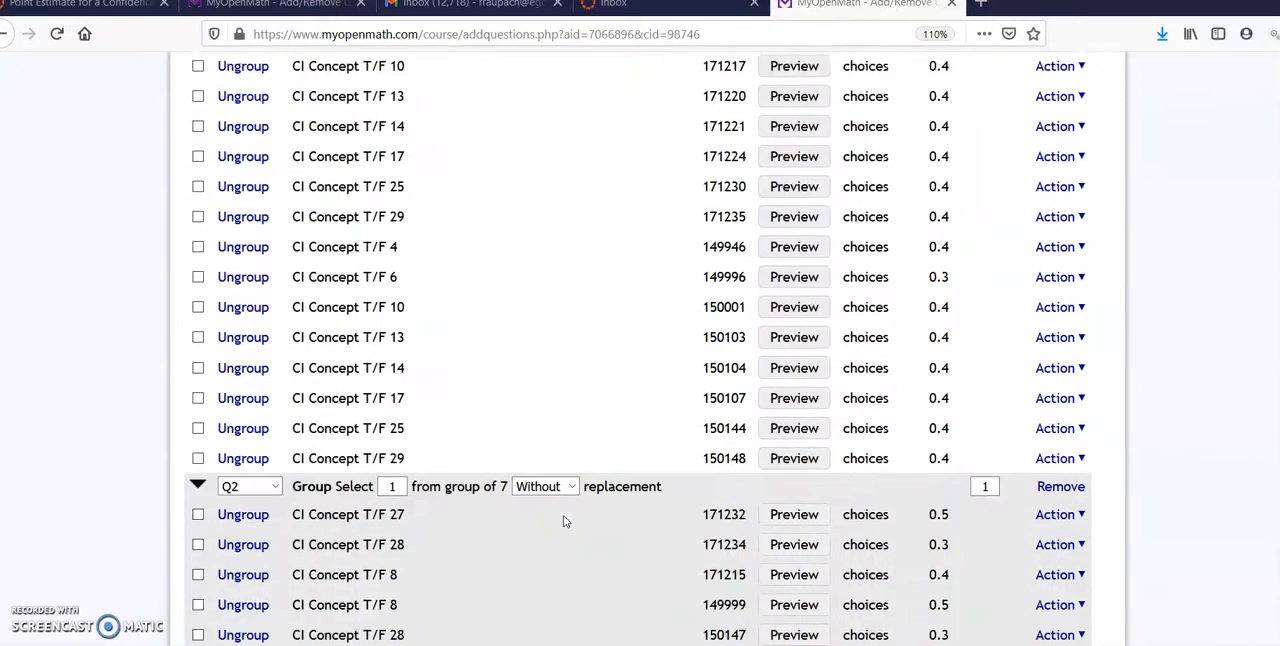
scroll("down", 3)
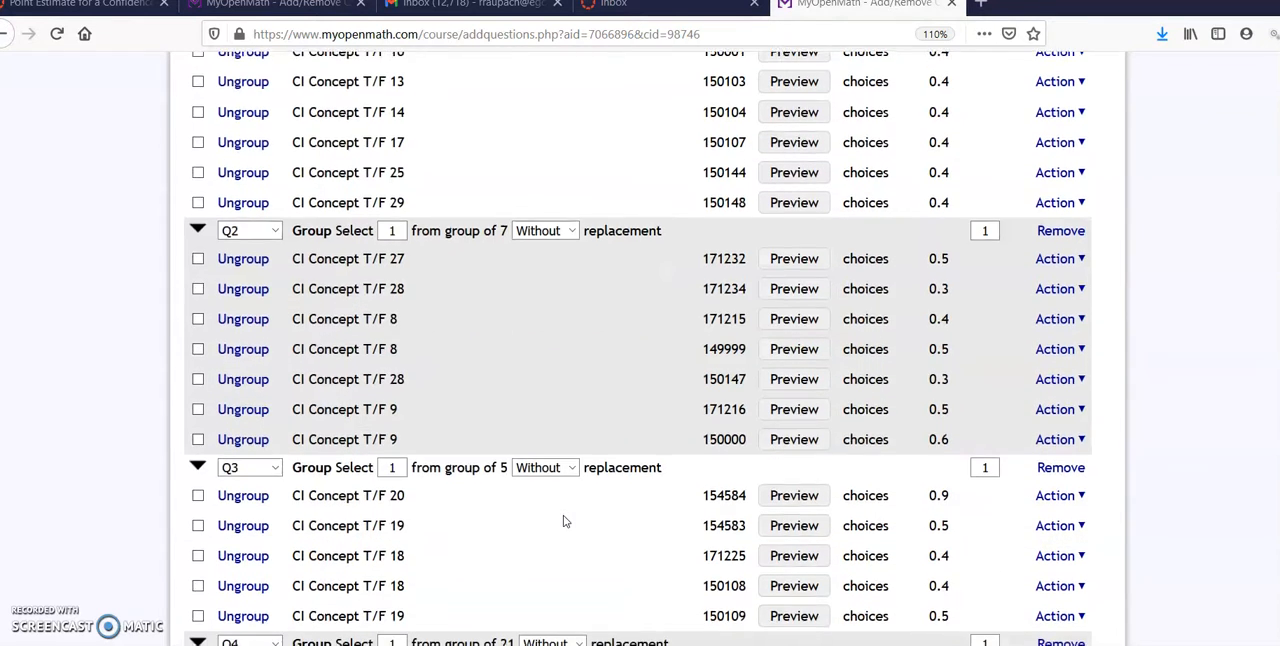
scroll("down", 3)
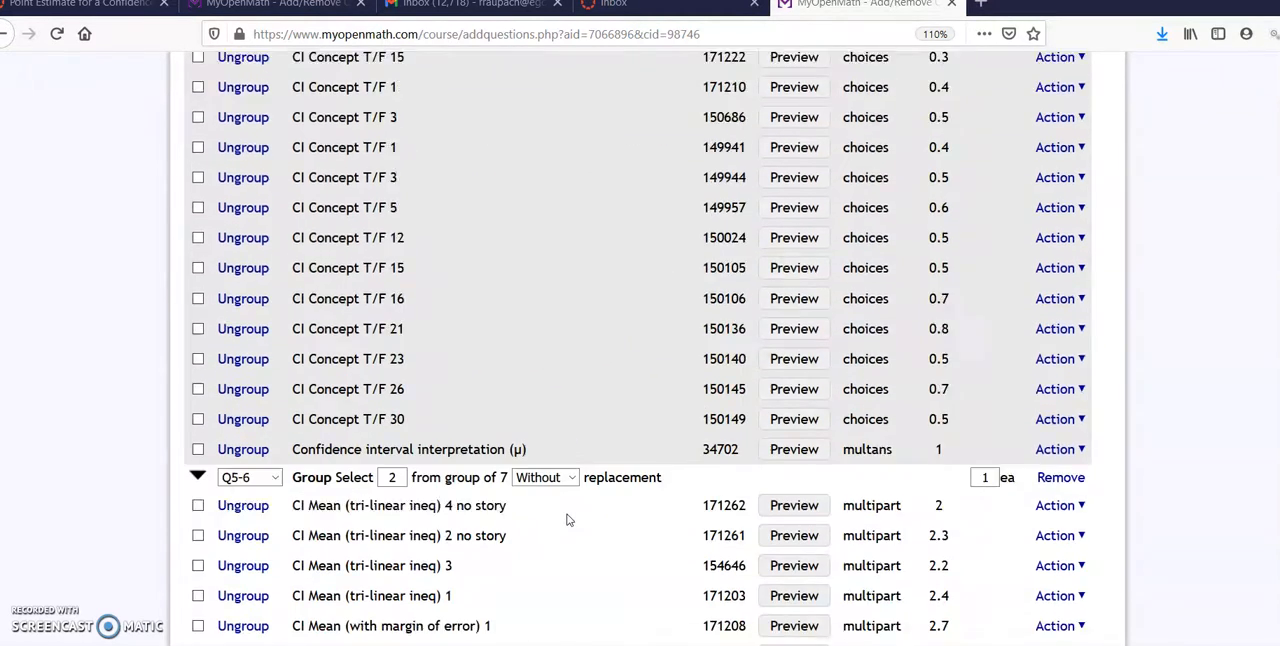
scroll("down", 3)
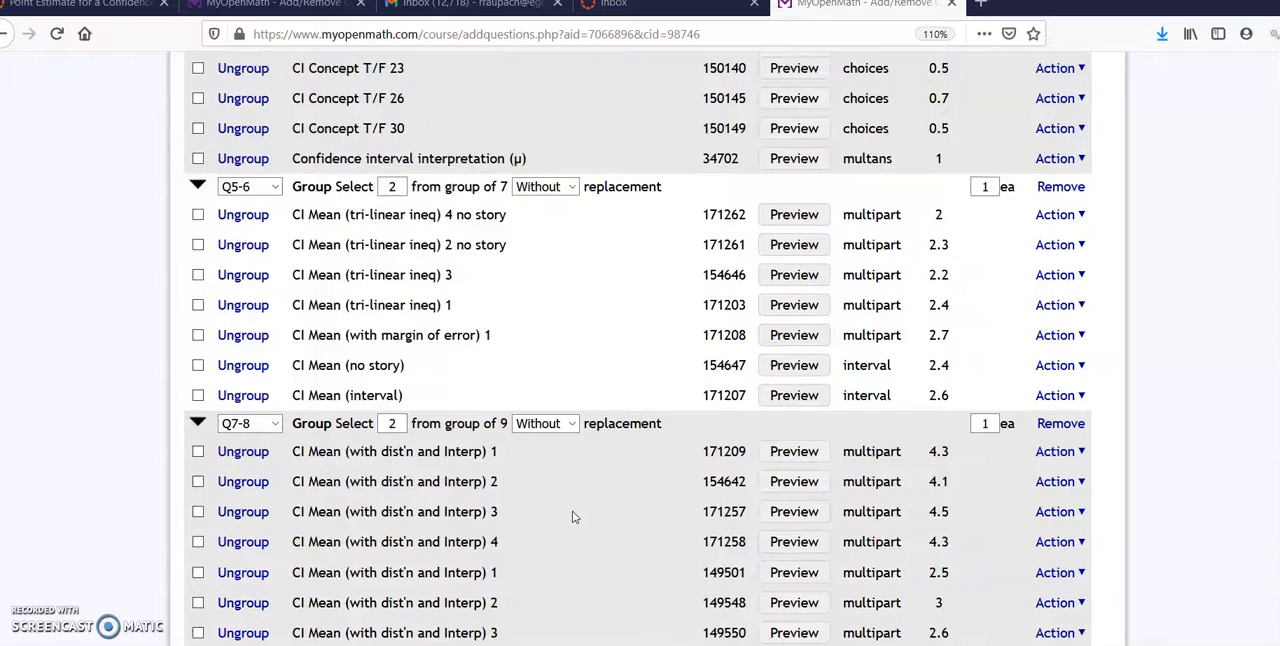
scroll("down", 3)
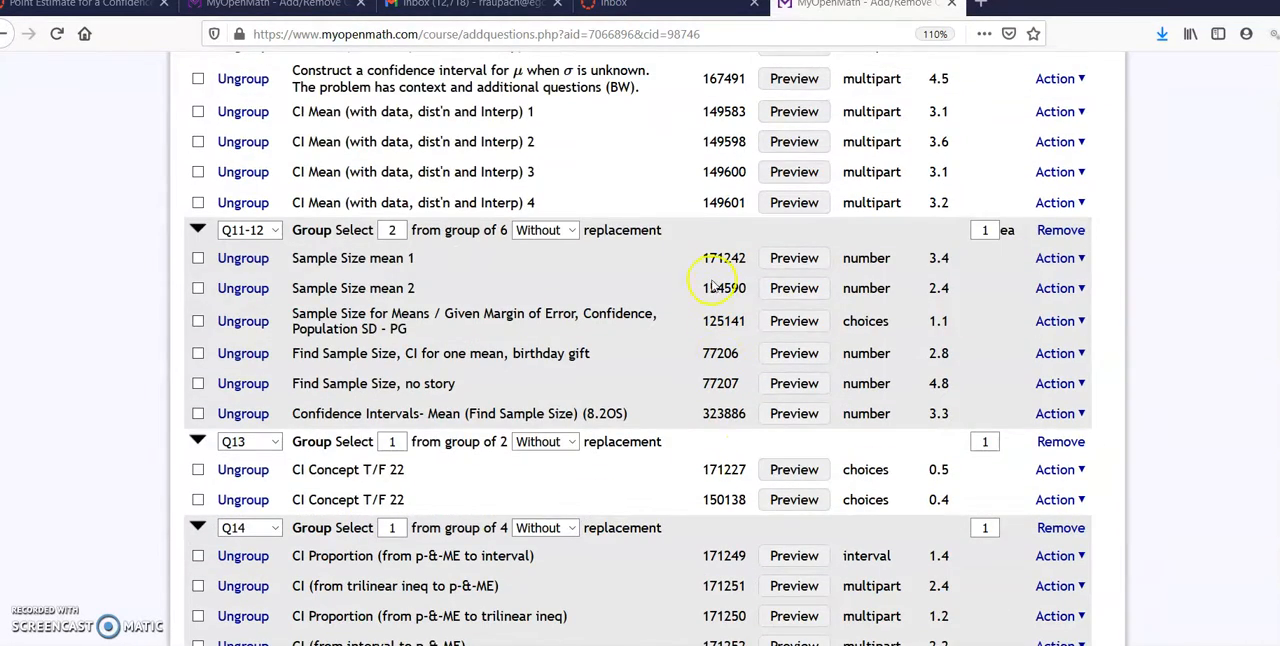
scroll("up", 3)
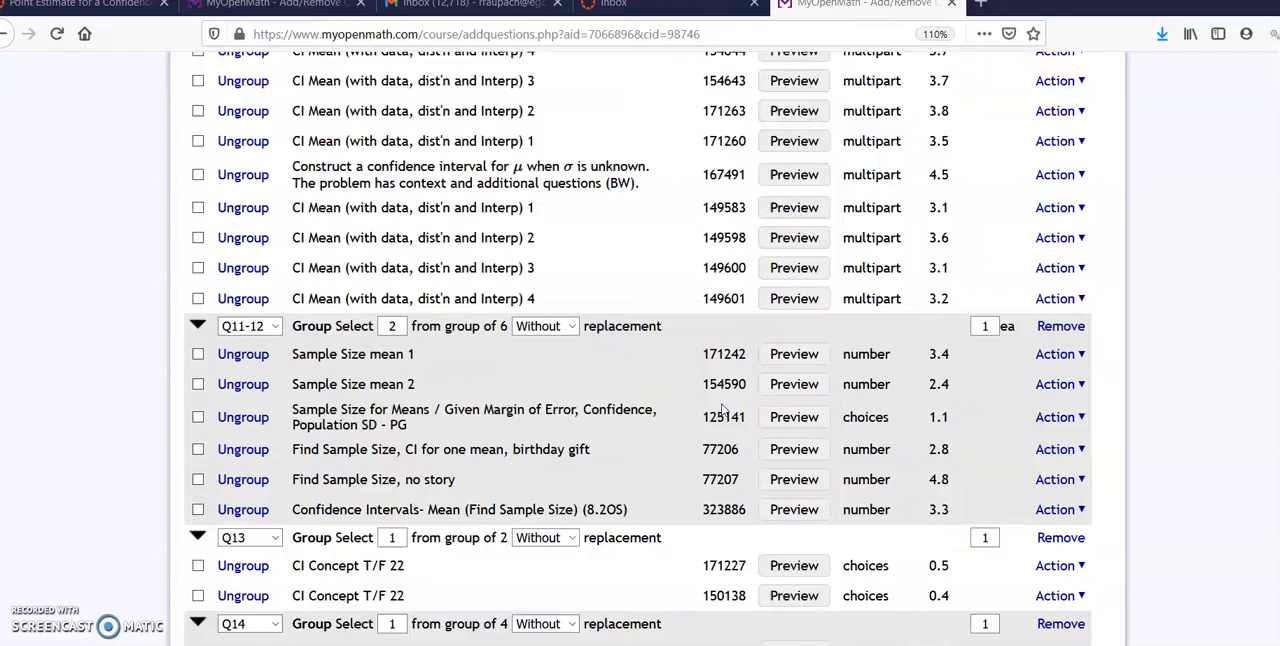
scroll("down", 3)
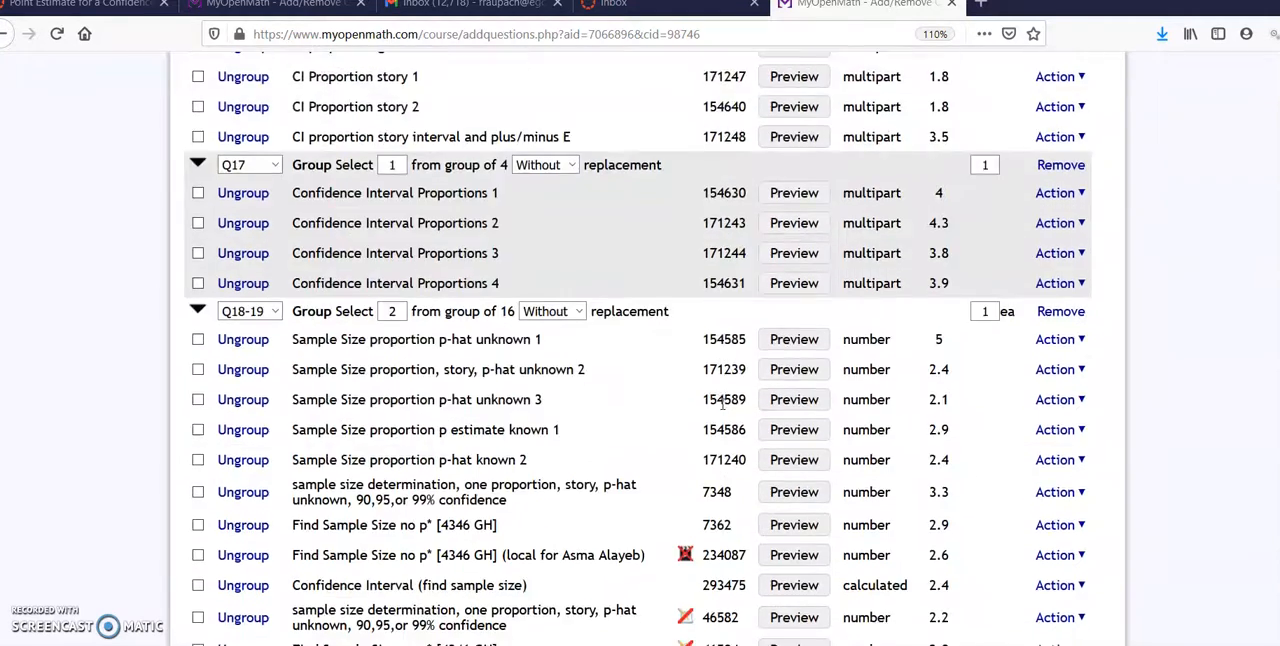
scroll("down", 3)
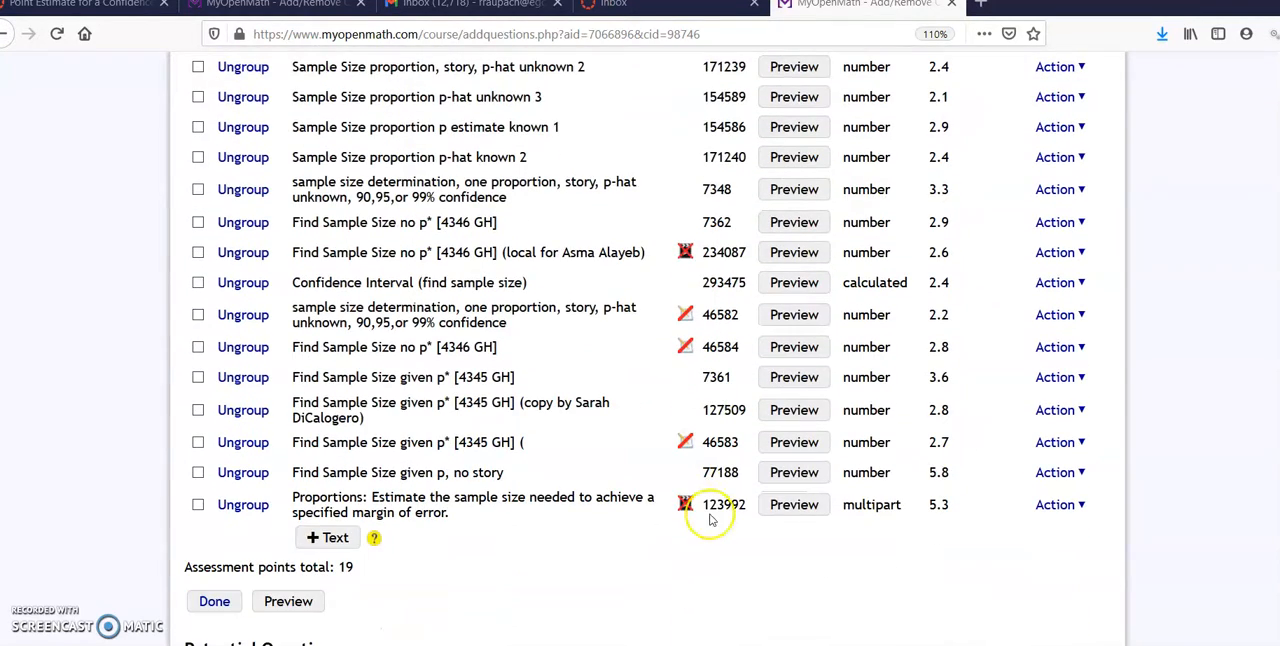